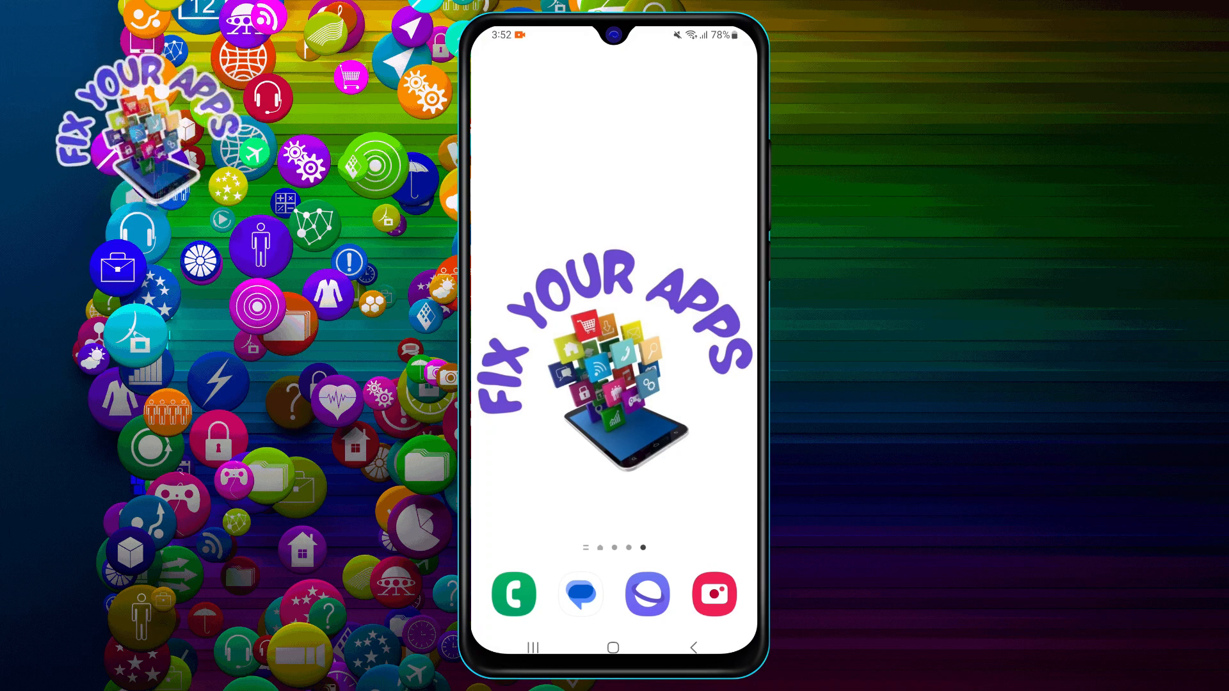
Launch WhatsApp from the home screen's apps page to reach the chat list.
scroll(left, 3)
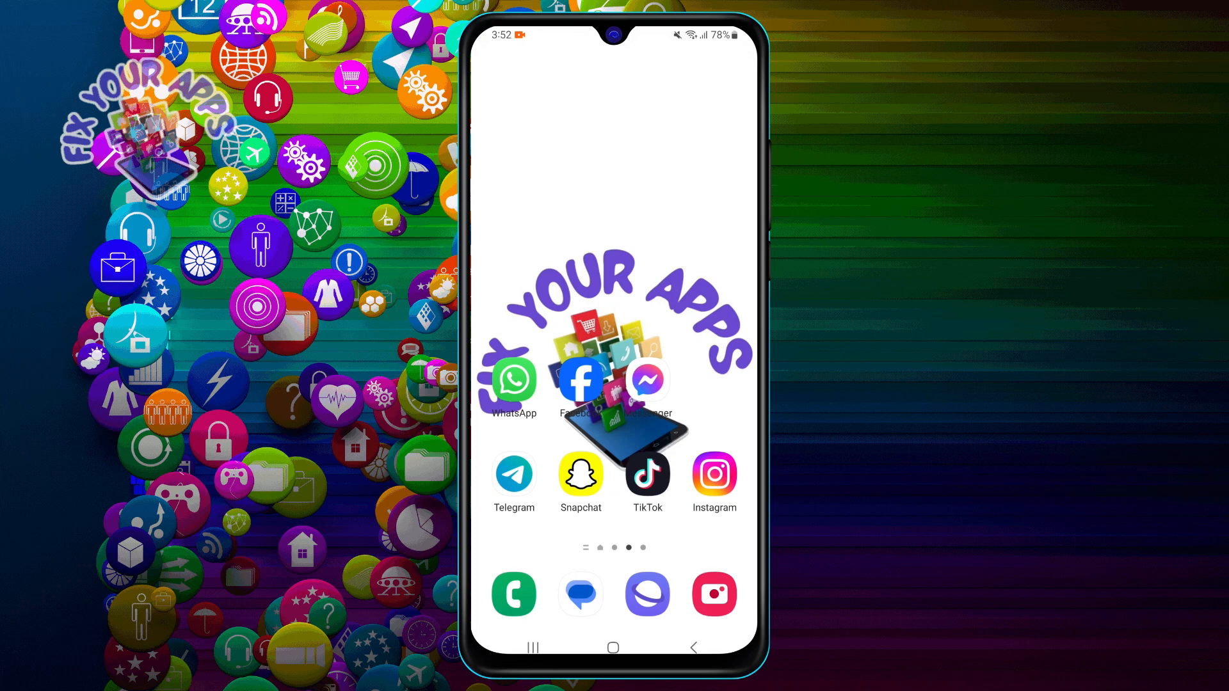
click(512, 380)
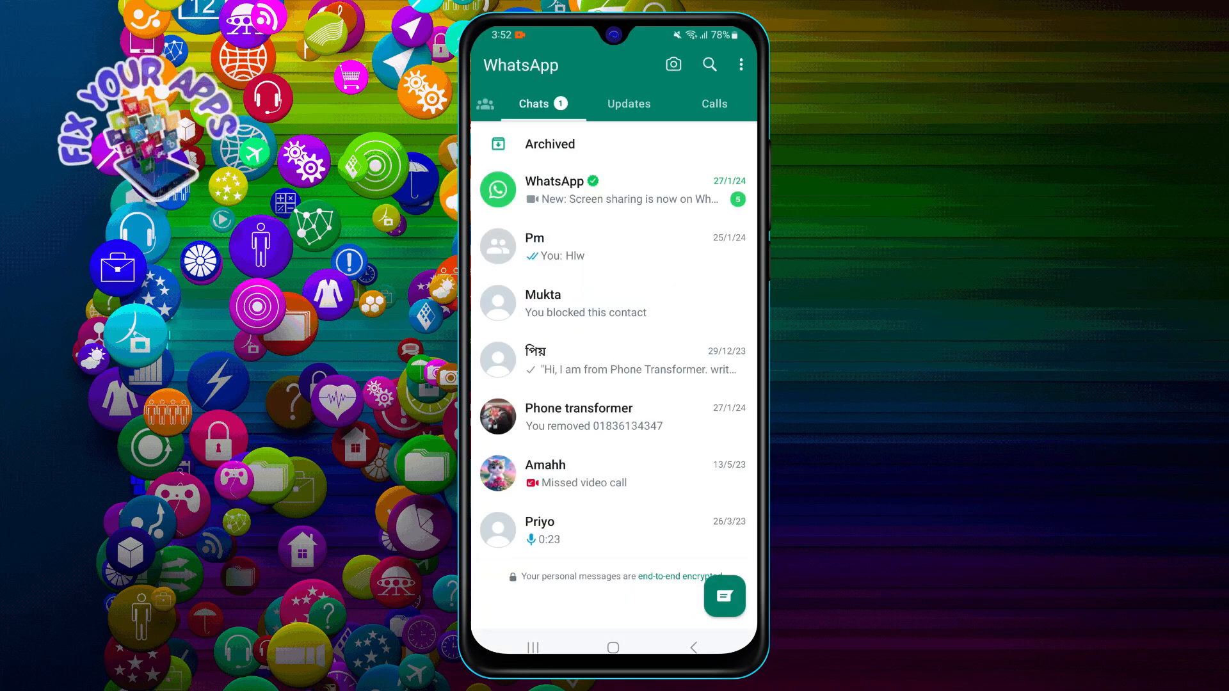
Reach the keyboard's Themes picker from a WhatsApp chat via keyboard settings.
click(535, 360)
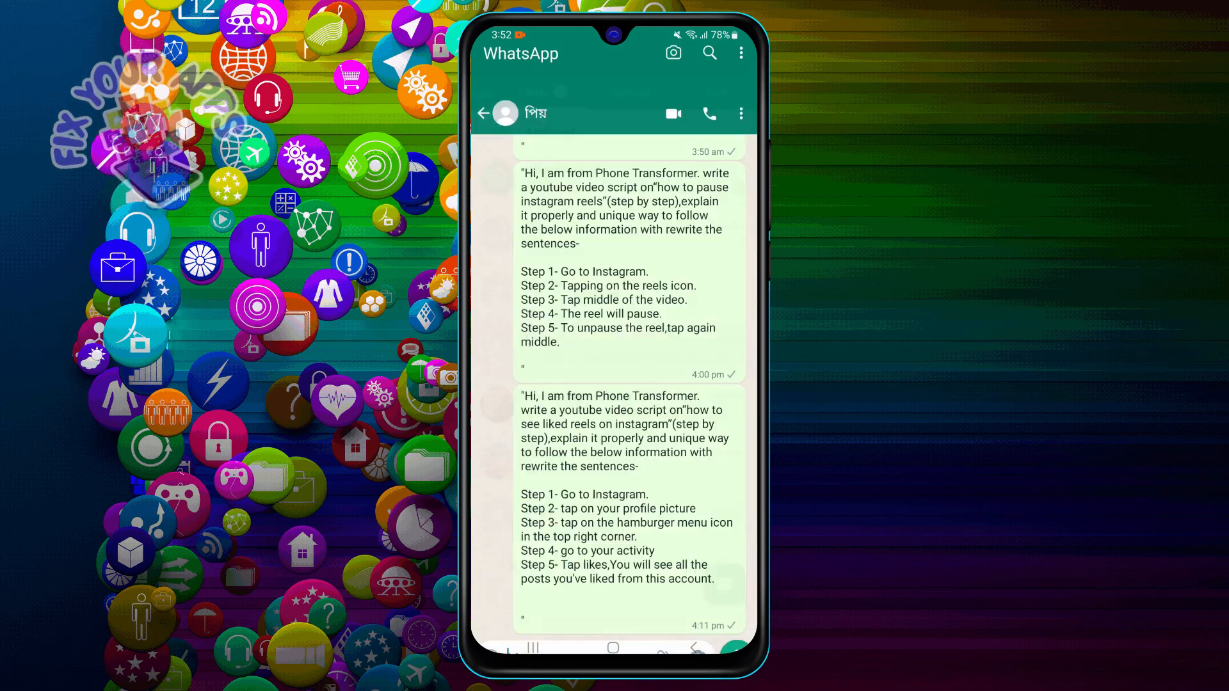
click(484, 114)
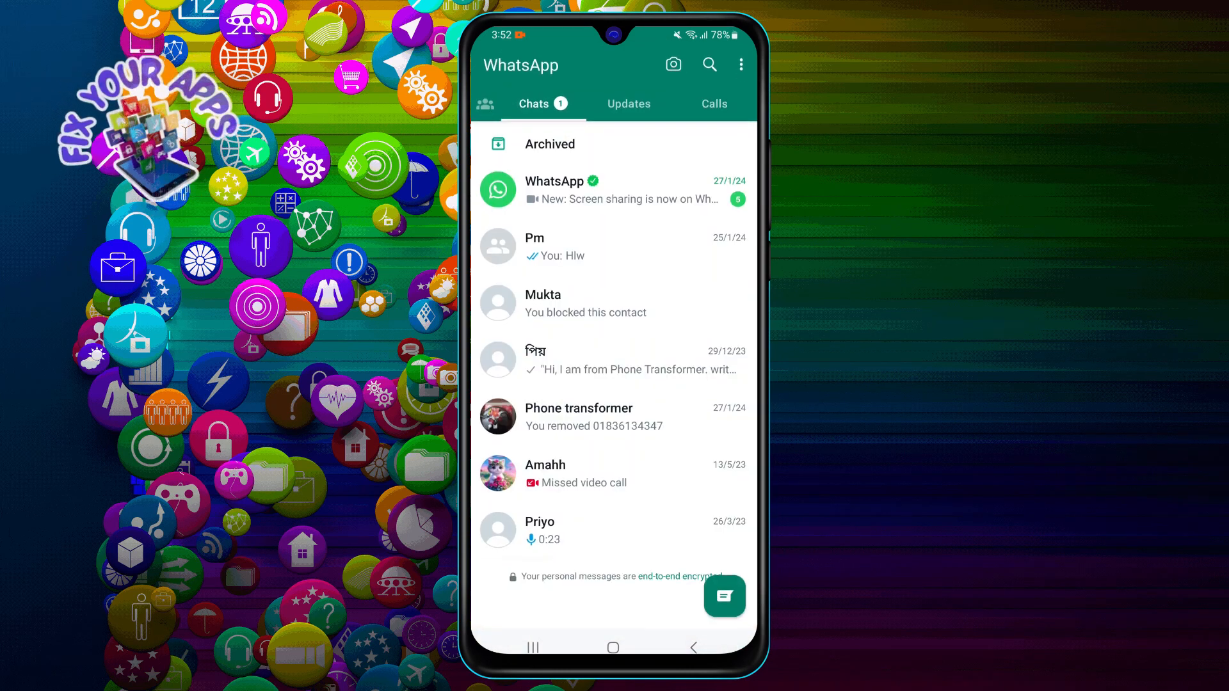
click(544, 473)
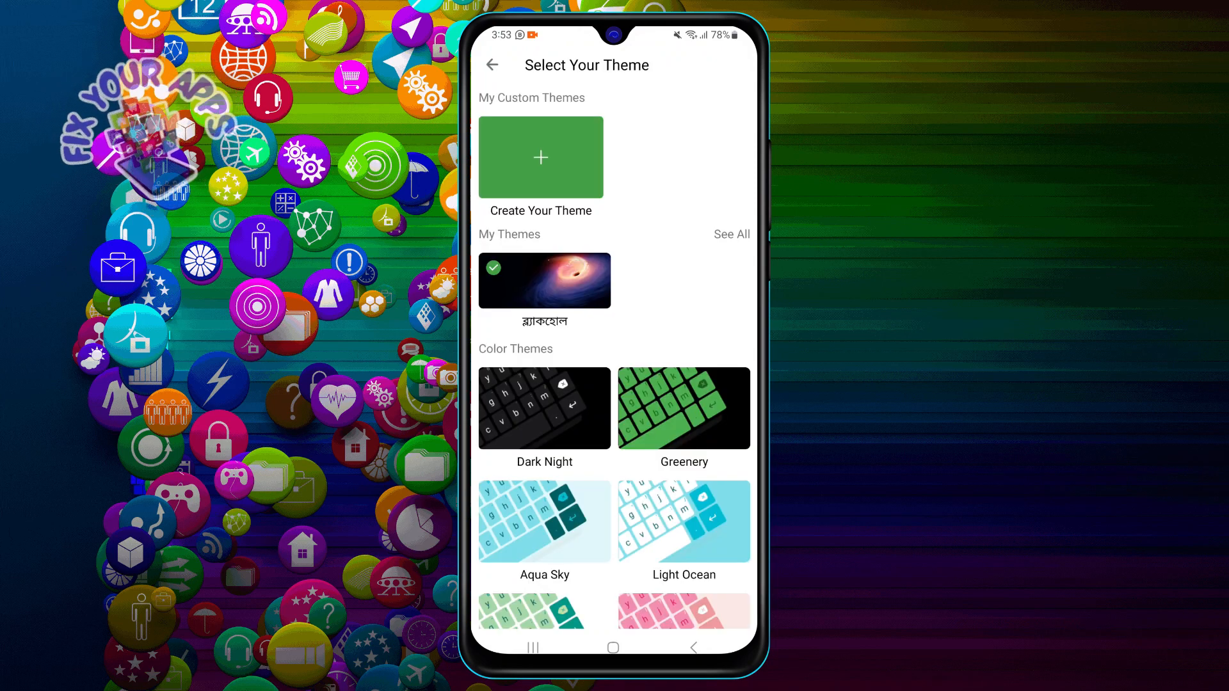
Apply the Black Pearl theme from More Themes and return to the WhatsApp chat.
scroll(down, 3)
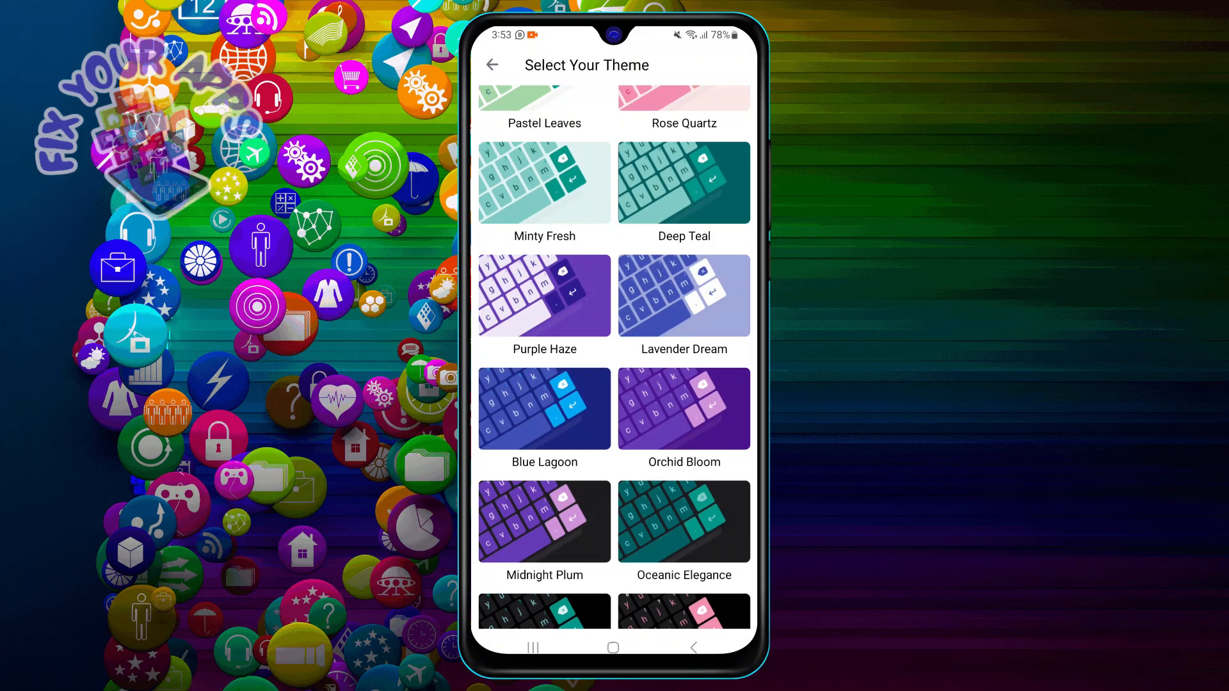
scroll(down, 3)
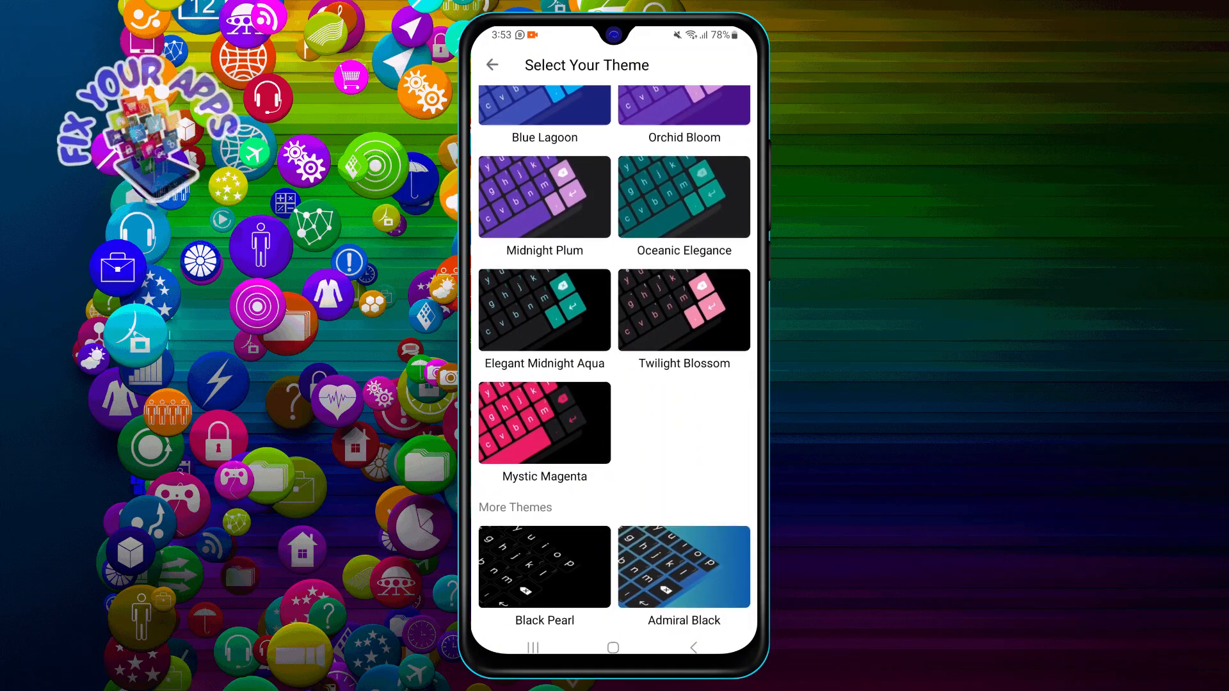
scroll(down, 3)
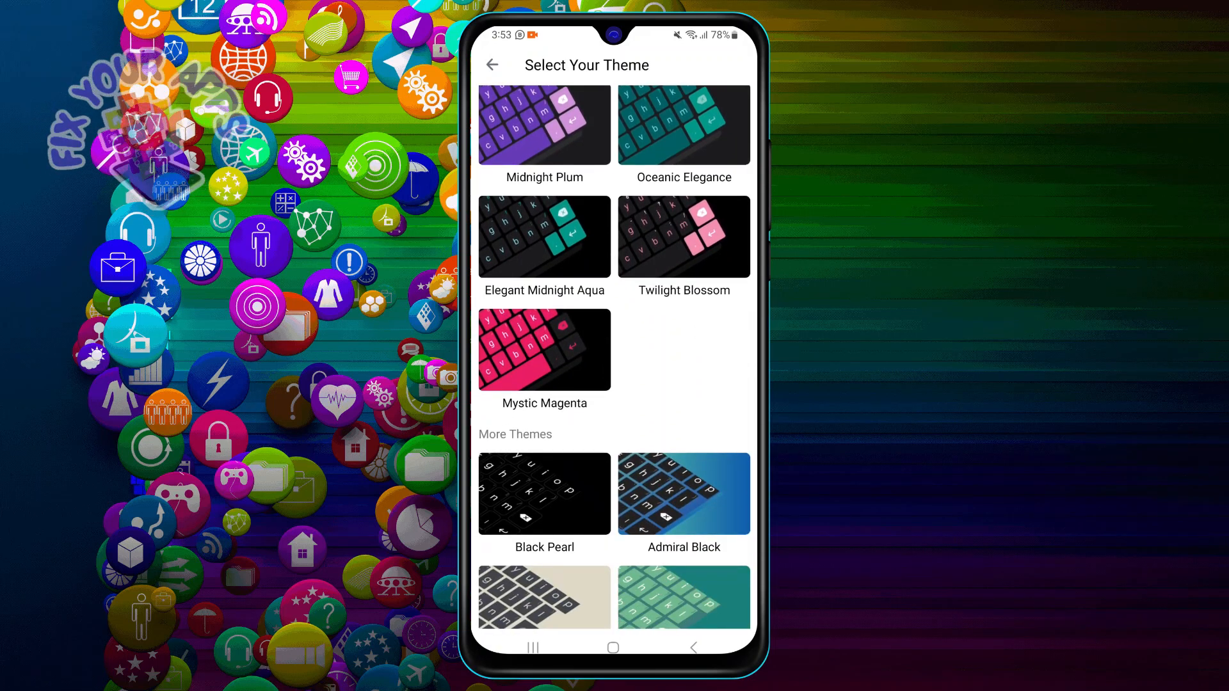
click(542, 494)
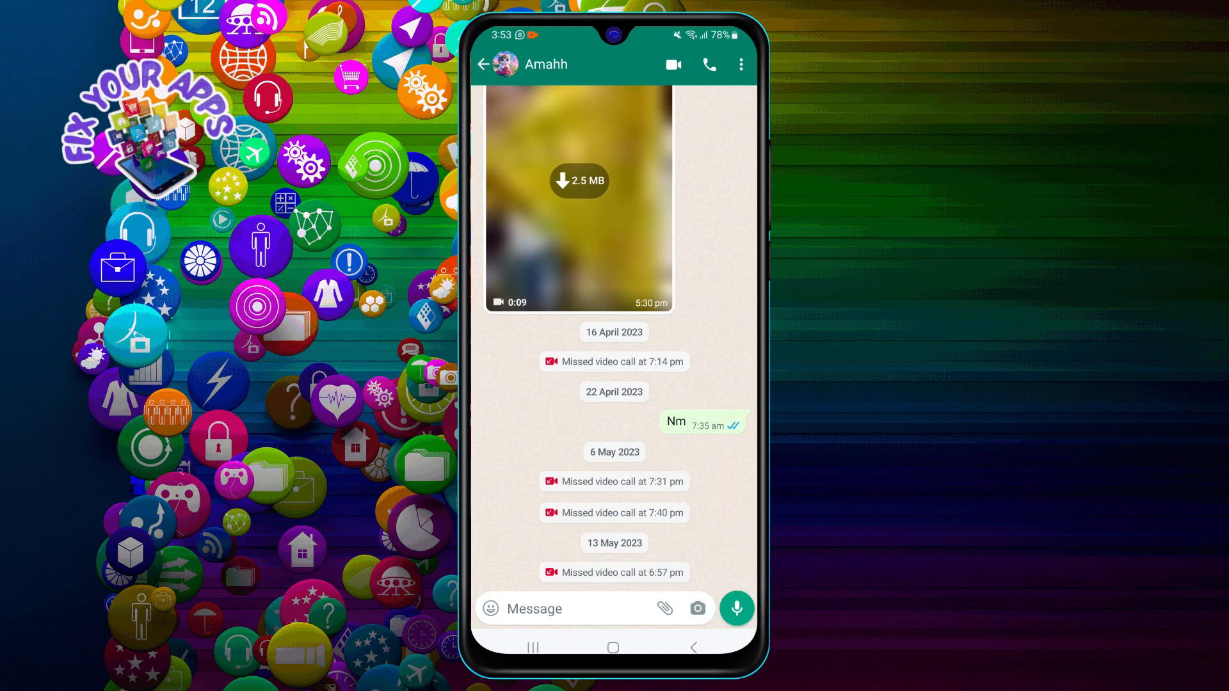
Draft 'Fix your apps' in the message box using the new black keyboard.
click(572, 609)
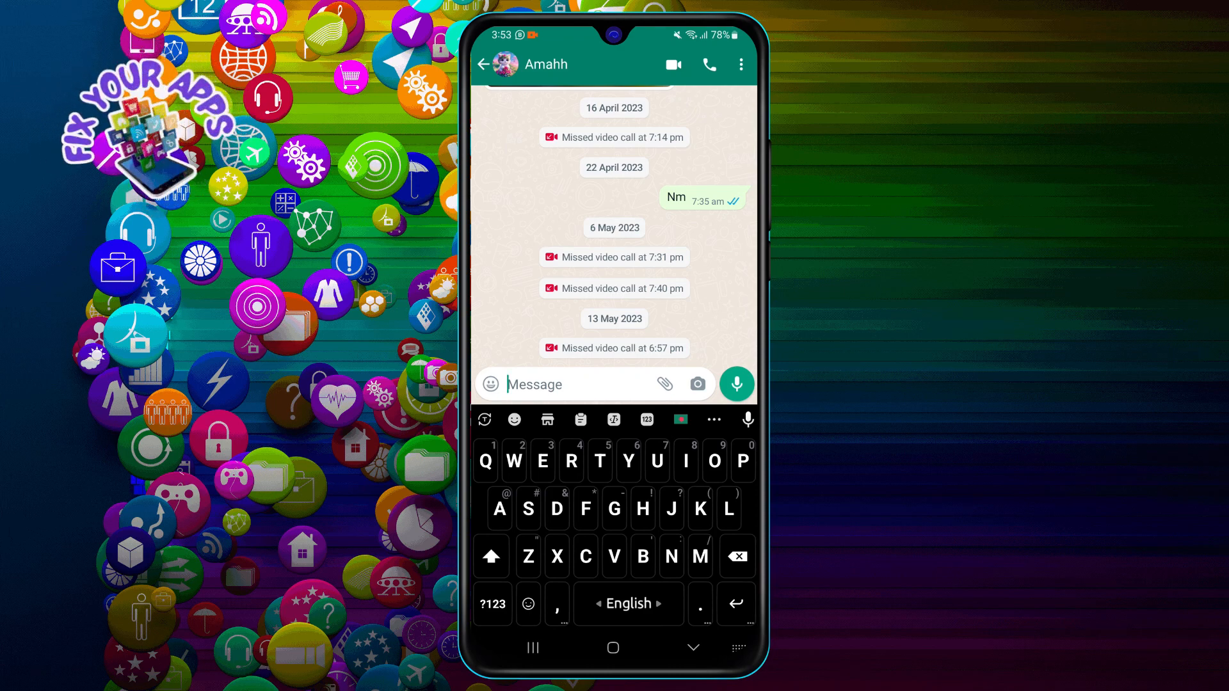
text(P)
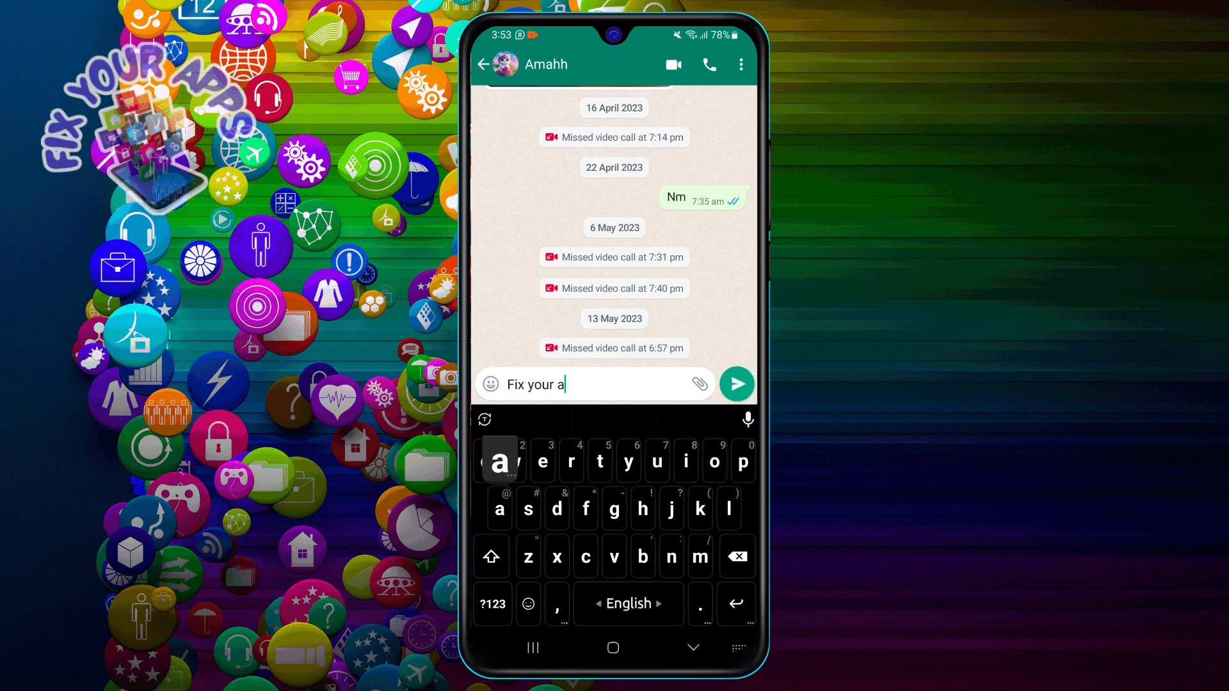
text(pps)
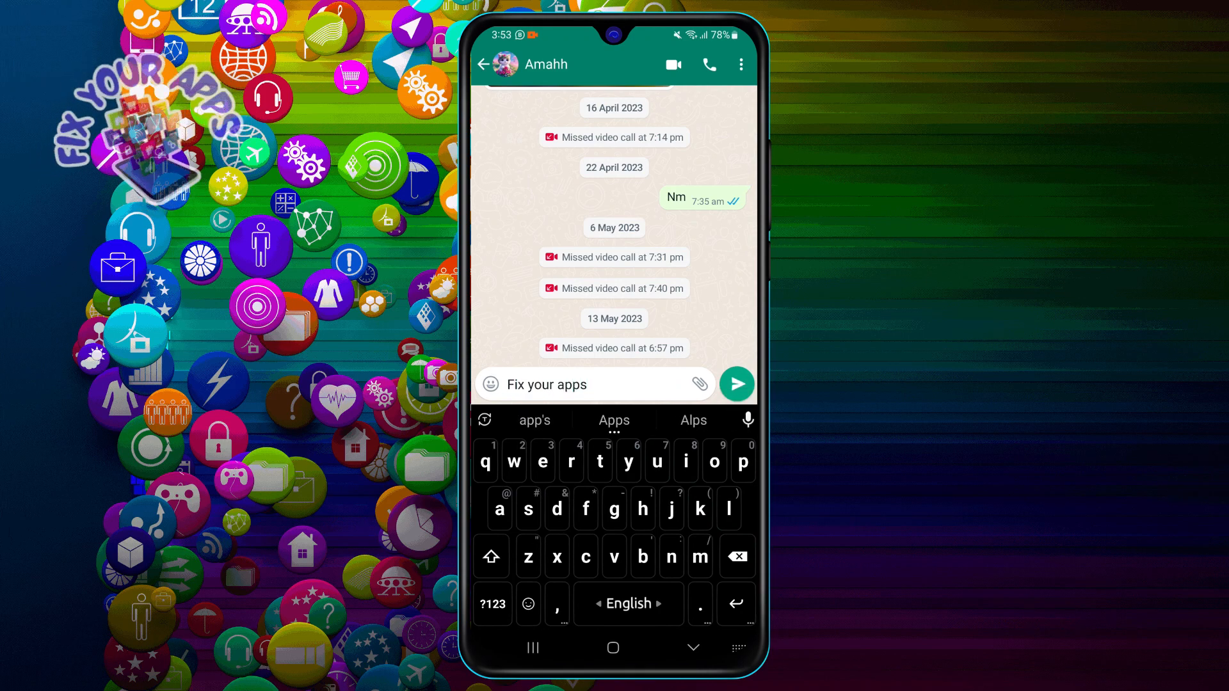